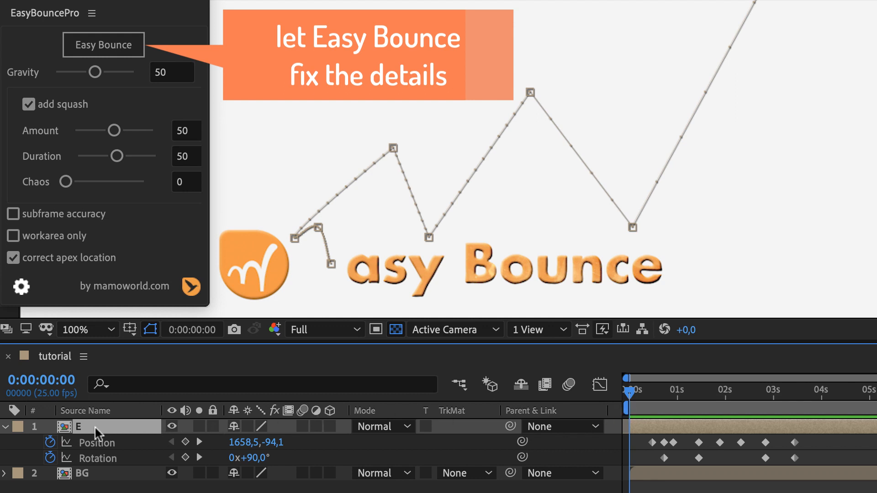
# Run Easy Bounce on layer E so its keyframed motion bounces in smooth arcs
pyautogui.click(104, 45)
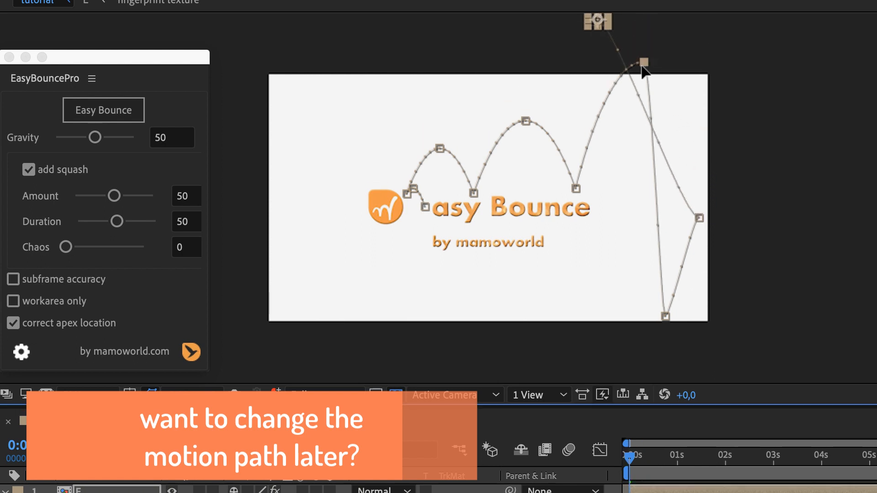
# Drag a point on E's motion path upward and rerun Easy Bounce on the new path
pyautogui.click(103, 110)
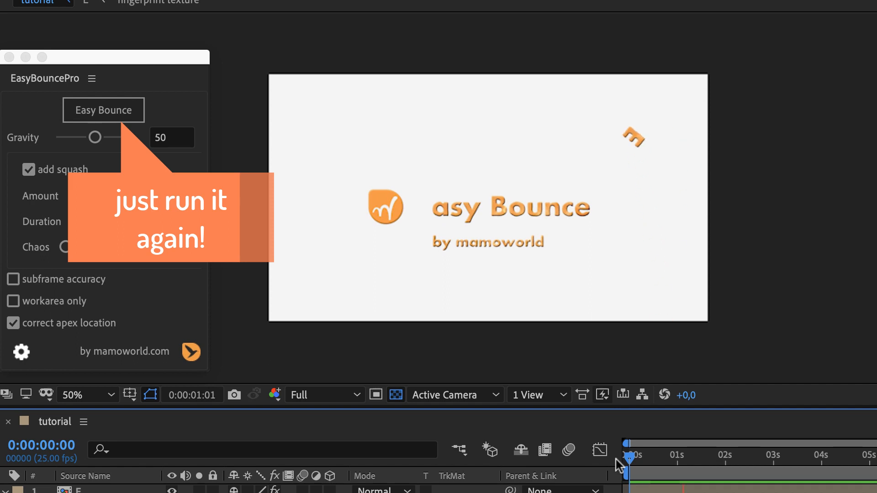
pyautogui.click(103, 109)
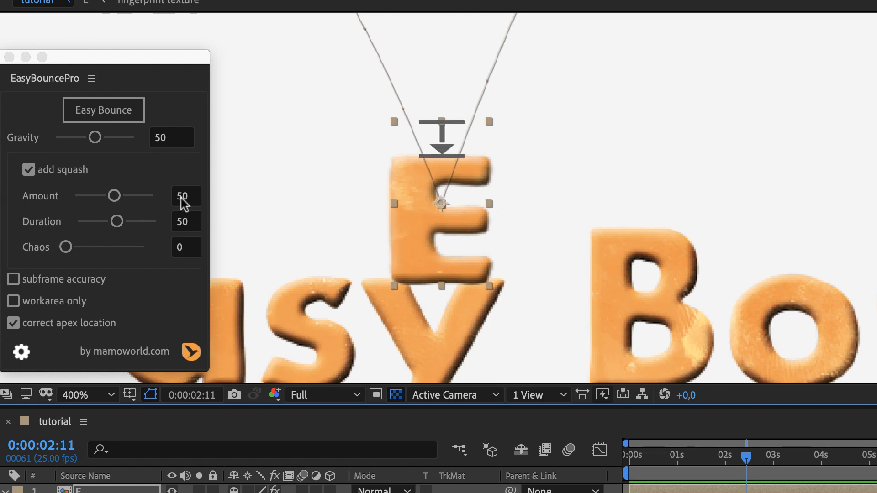
# Raise the squash Amount to 95 and rerun Easy Bounce so E squashes harder on contact
pyautogui.moveTo(116, 196); pyautogui.dragTo(148, 196)
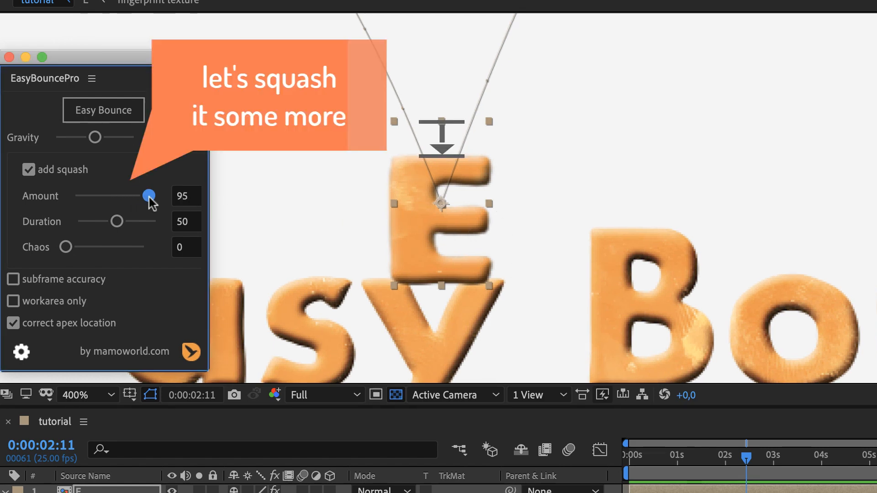
pyautogui.click(103, 110)
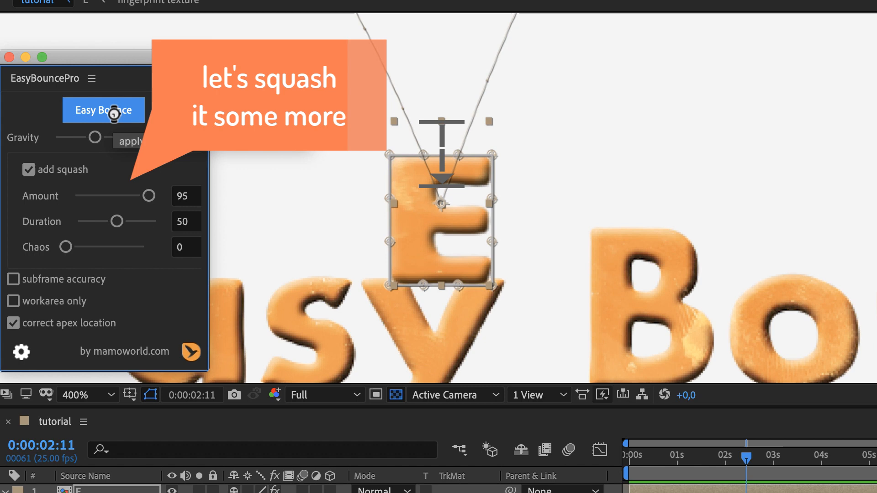
pyautogui.click(104, 109)
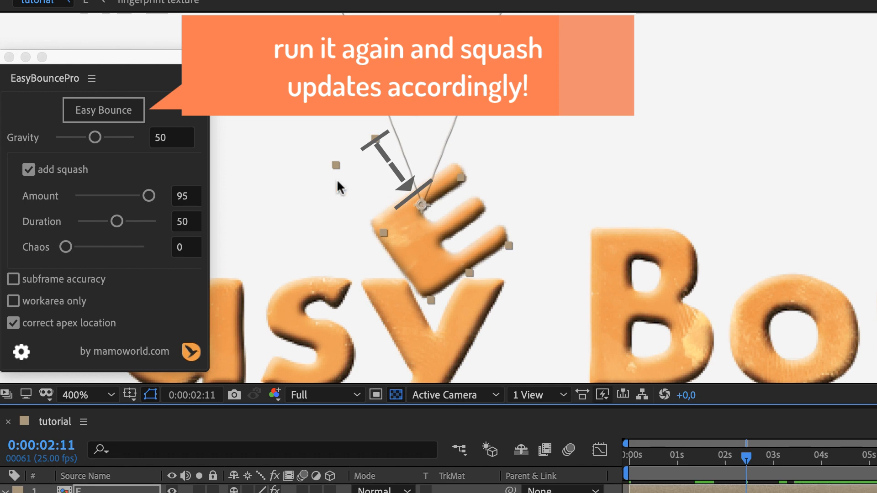
# Rerun Easy Bounce so the tilted E's squash flattens to match its motion
pyautogui.click(103, 110)
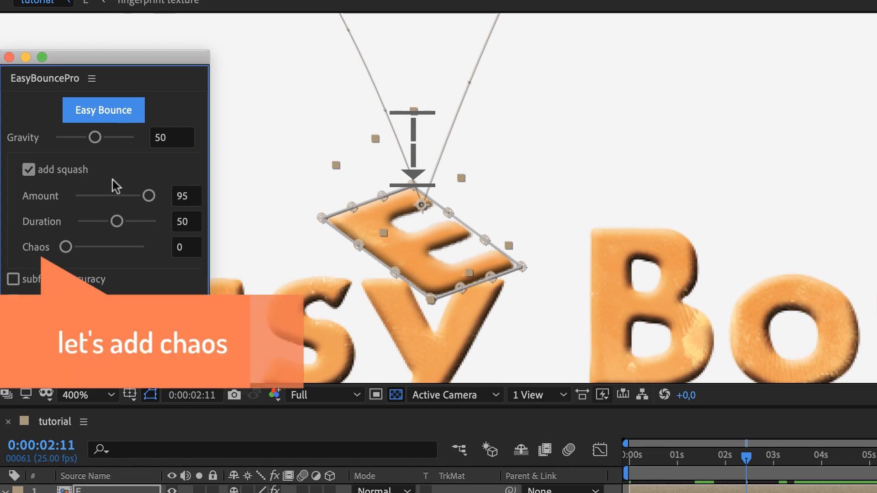
# Set Chaos to 100 and rerun Easy Bounce a few times for irregular deformation variations
pyautogui.moveTo(65, 247); pyautogui.dragTo(143, 246)
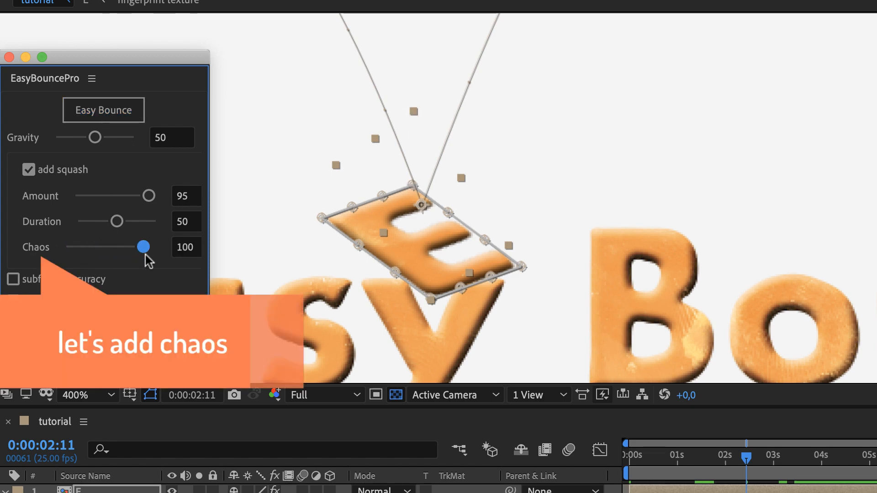
pyautogui.click(103, 111)
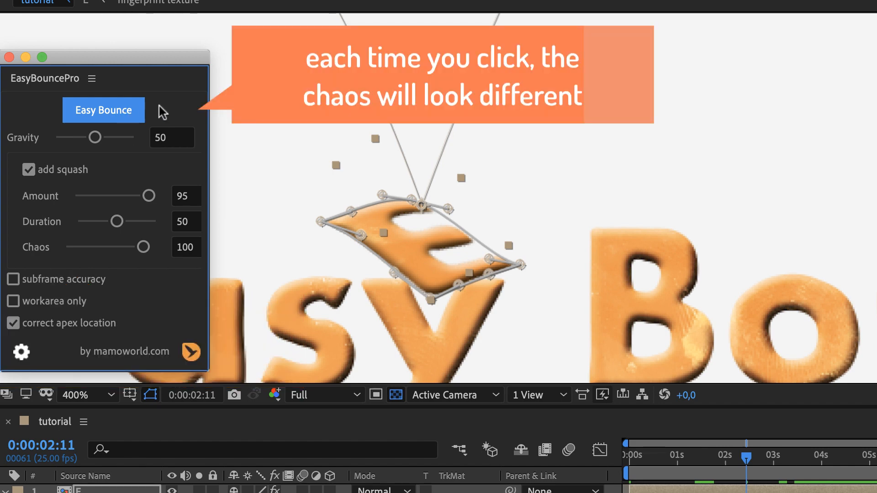
pyautogui.click(103, 109)
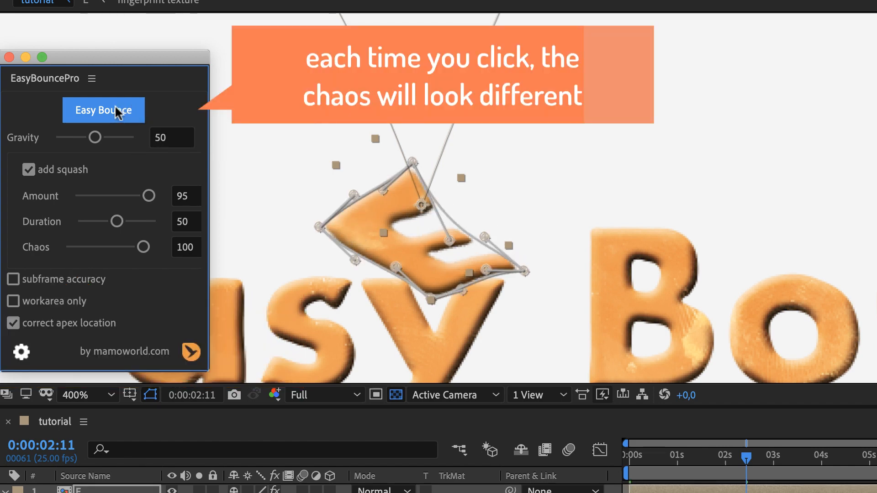
pyautogui.click(103, 110)
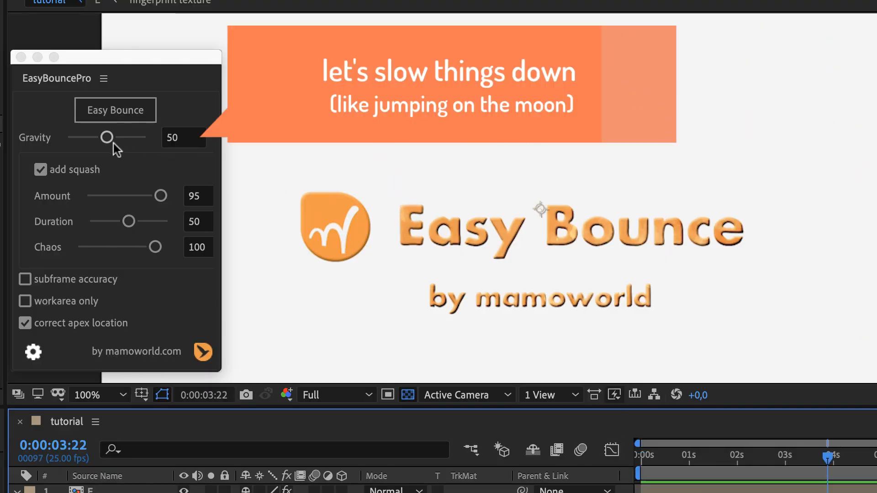
# Lower Gravity from 50 to 24 for a slower, moon-like bounce
pyautogui.moveTo(107, 138); pyautogui.dragTo(86, 138)
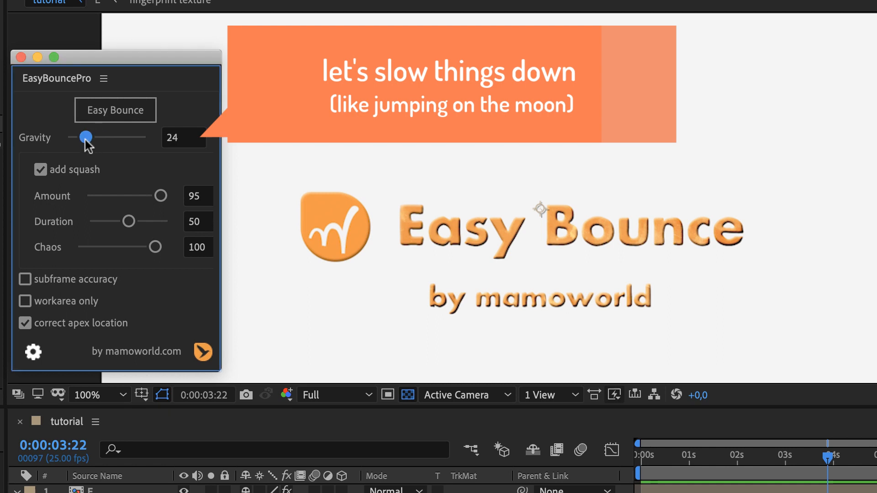